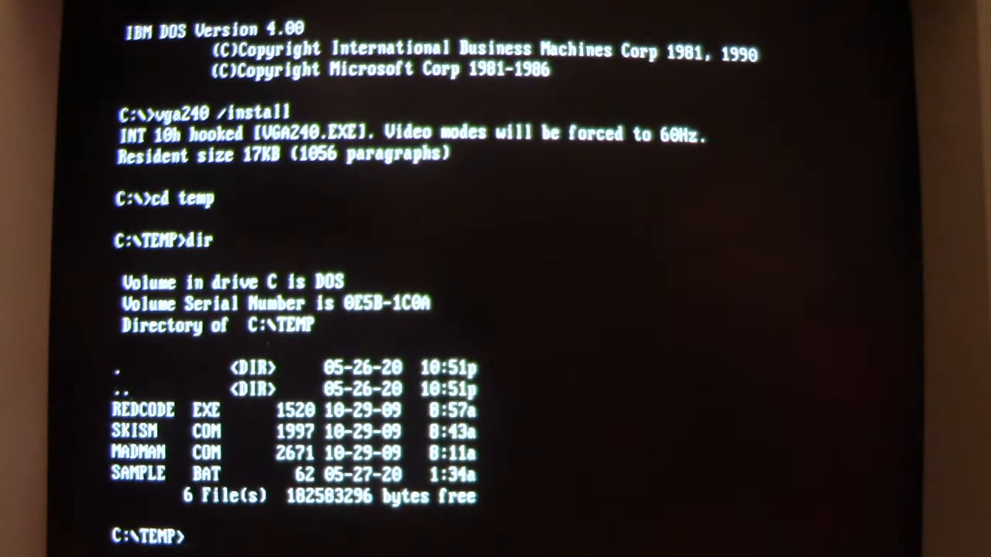
- Run the SKISM program from C:\TEMP and return to the DOS prompt
type("skism")
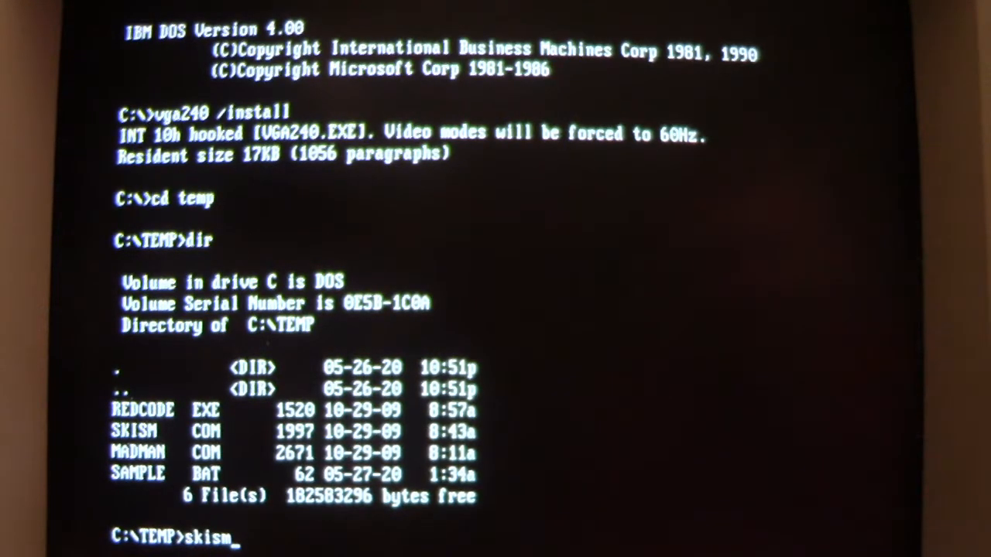
key("Return")
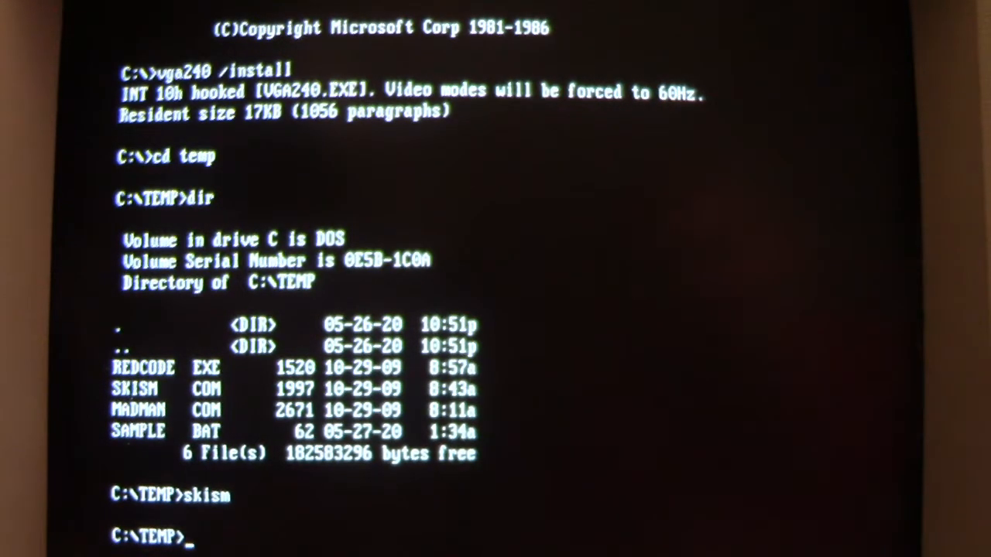
type("cd..")
type("cd dos")
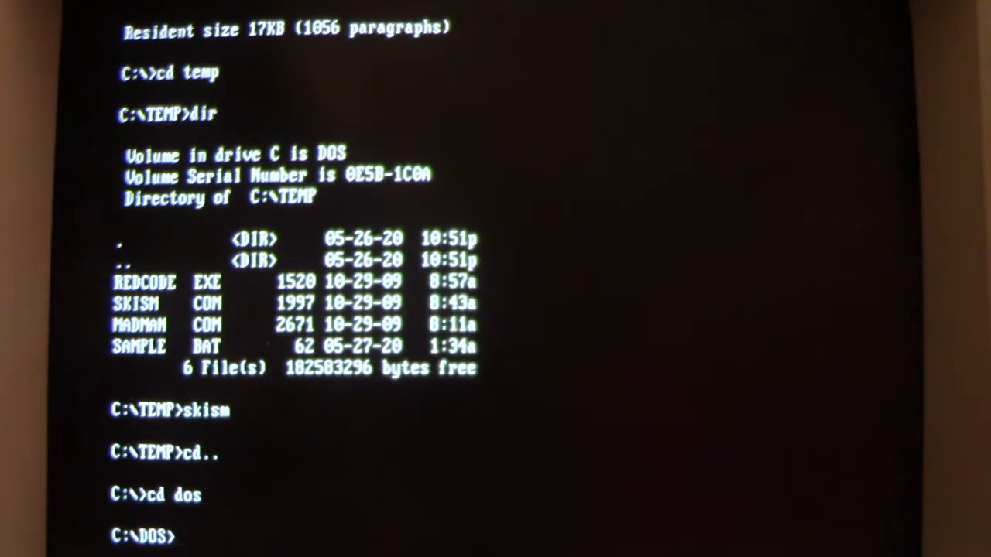
- List the DOS directory's files page by page with dir /p
type("di")
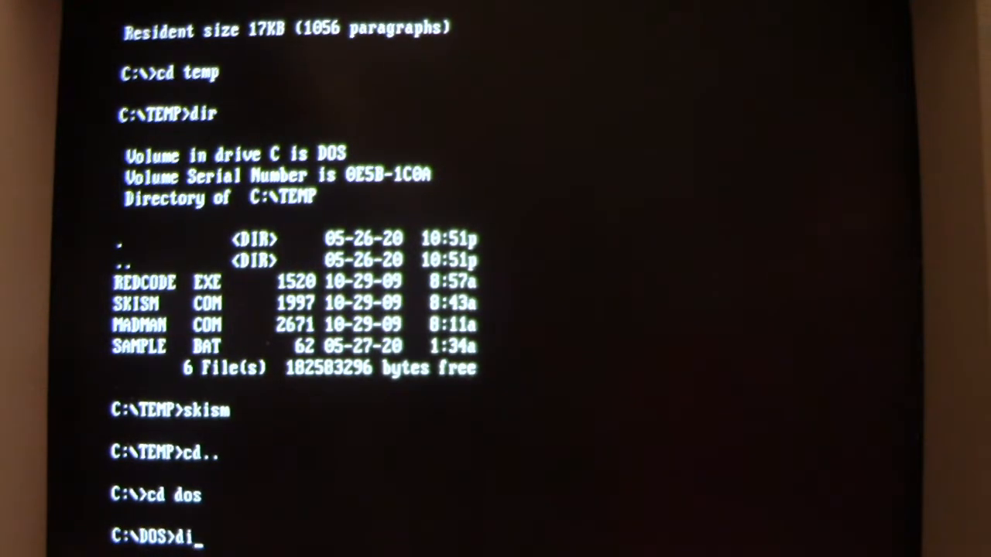
key("Return")
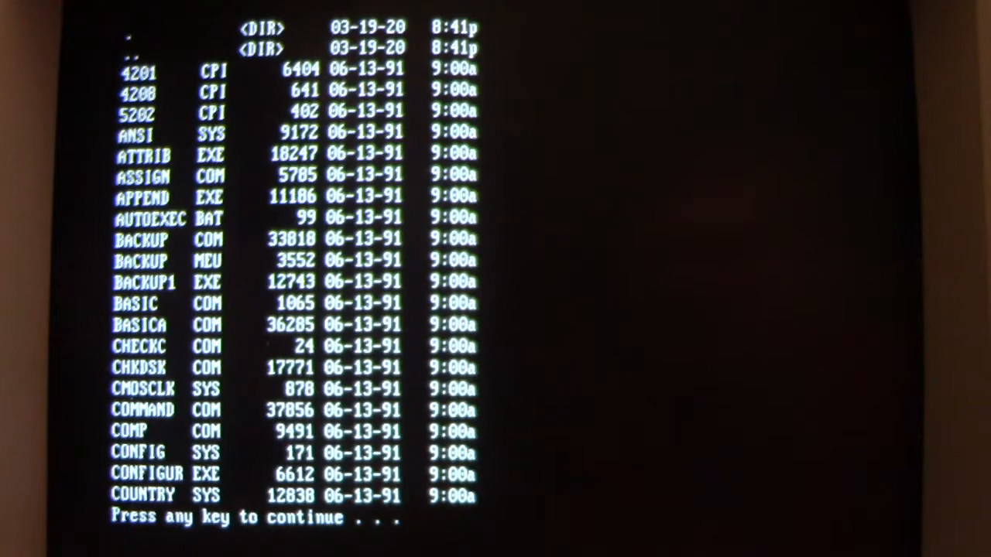
key("space")
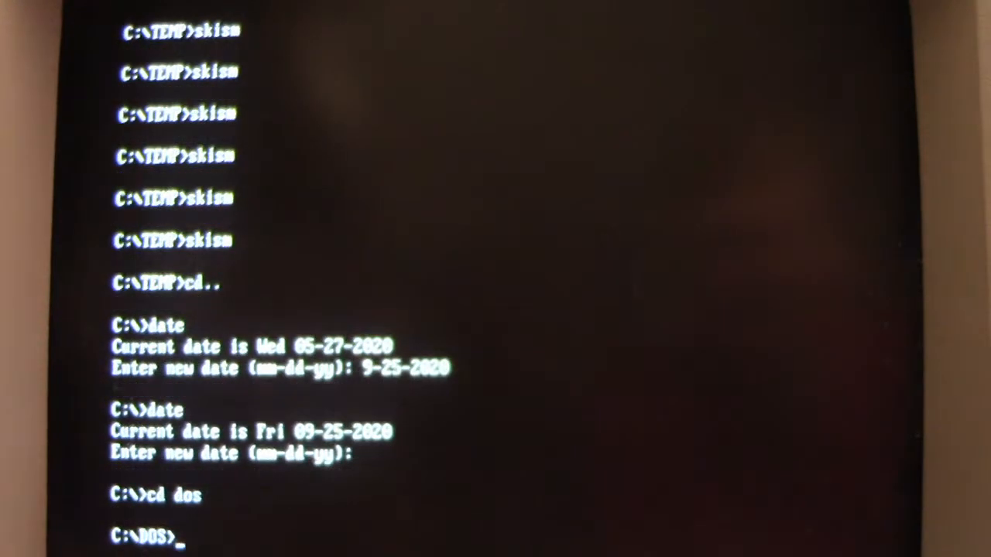
type("dir")
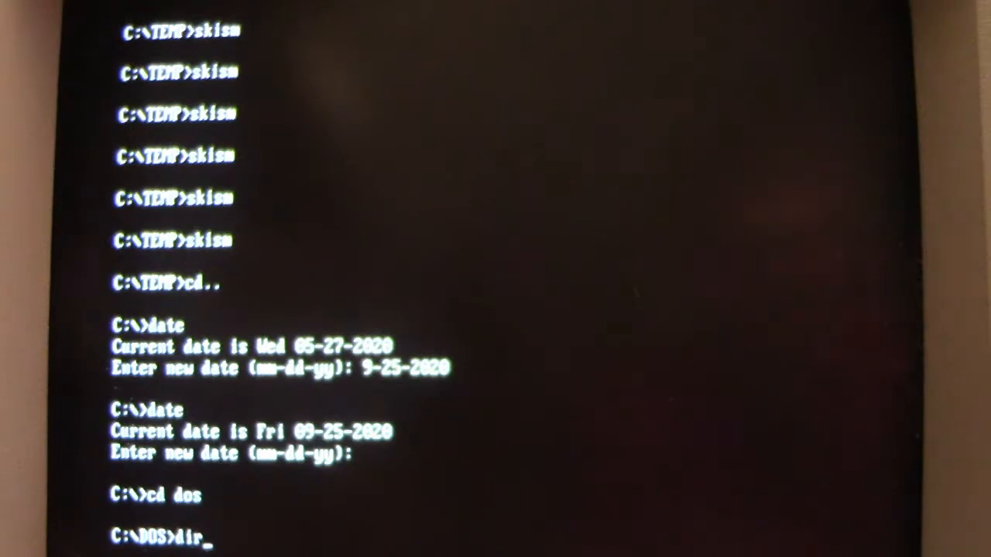
type("attr")
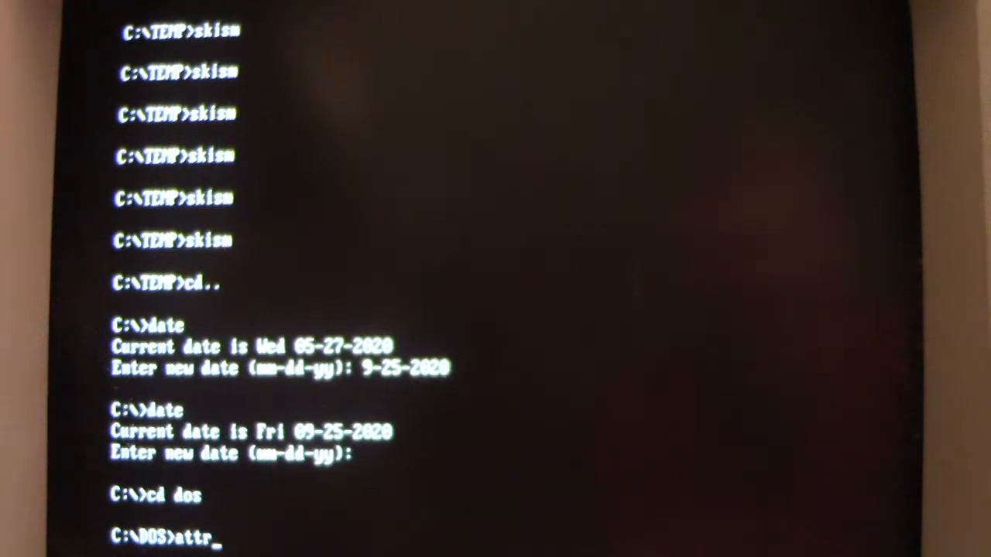
type("ib")
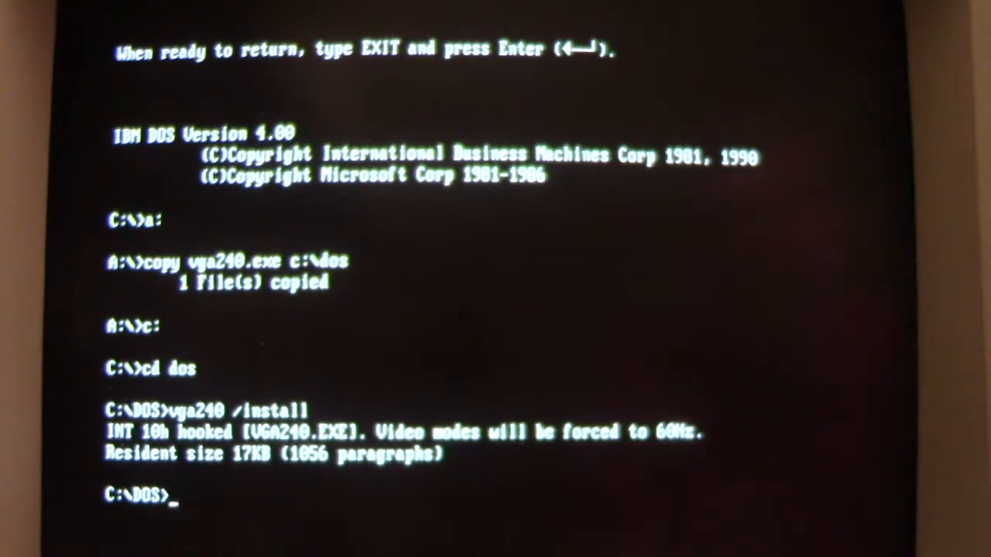
- Run ATTRIB and MEM from C:\DOS with no output, then begin an XCOPY command
type("attri")
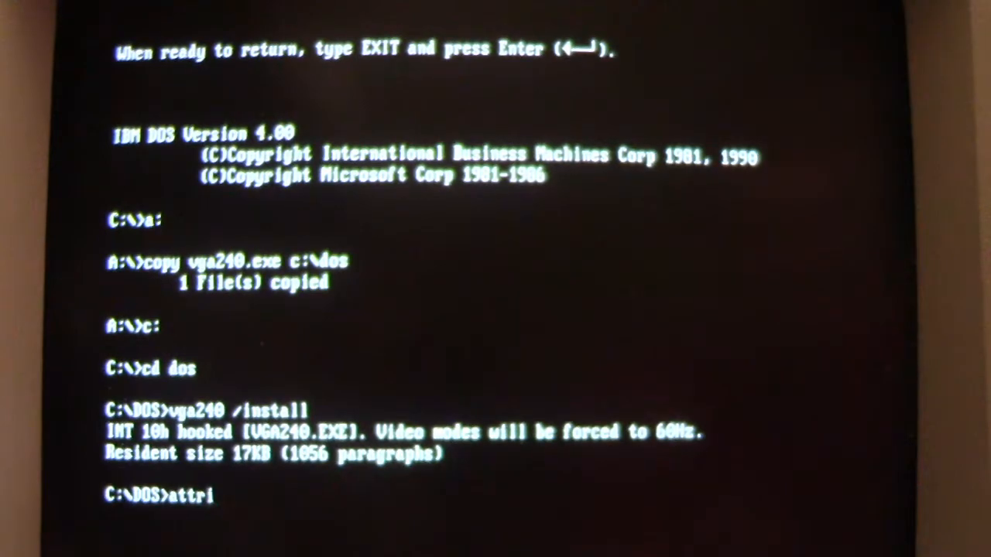
type("b")
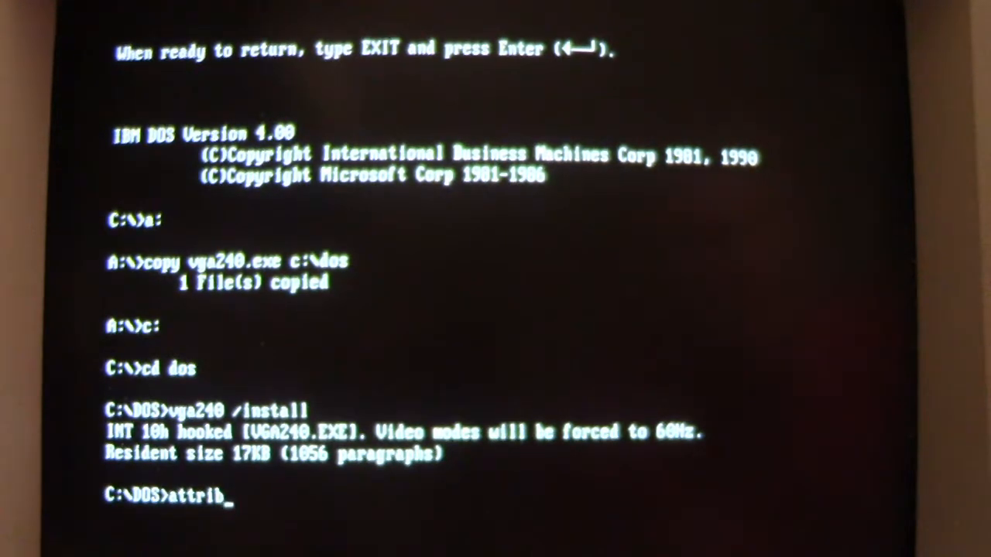
key("Return")
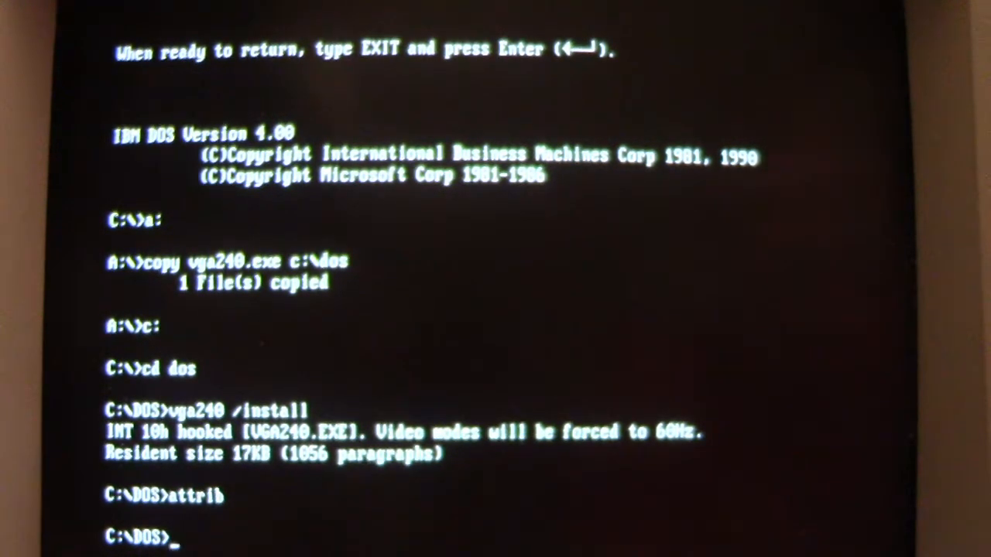
type("mem")
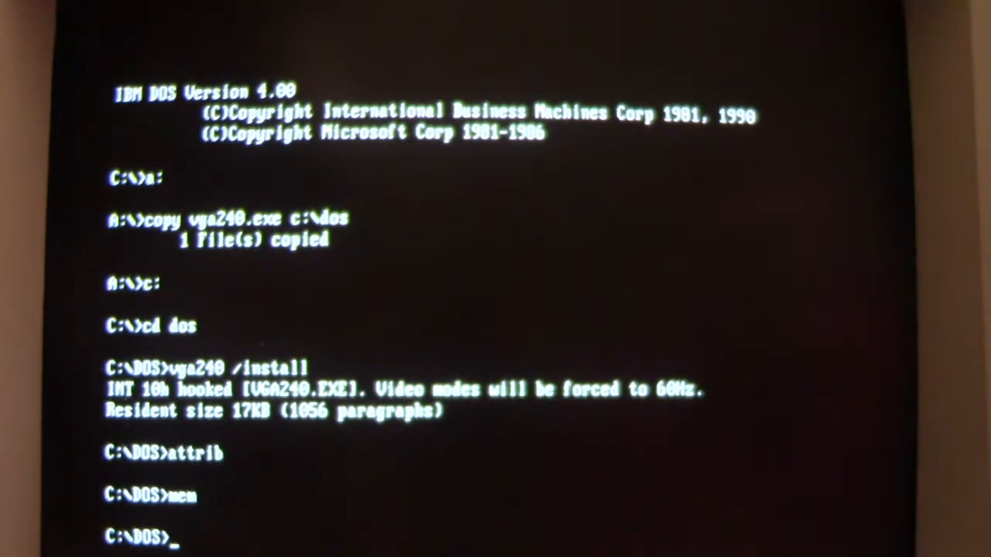
type("xcopy")
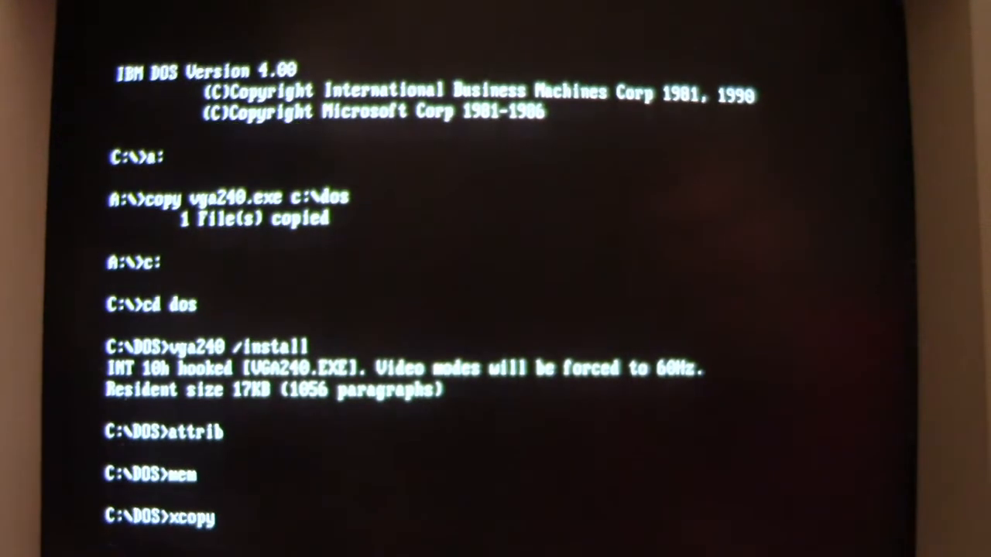